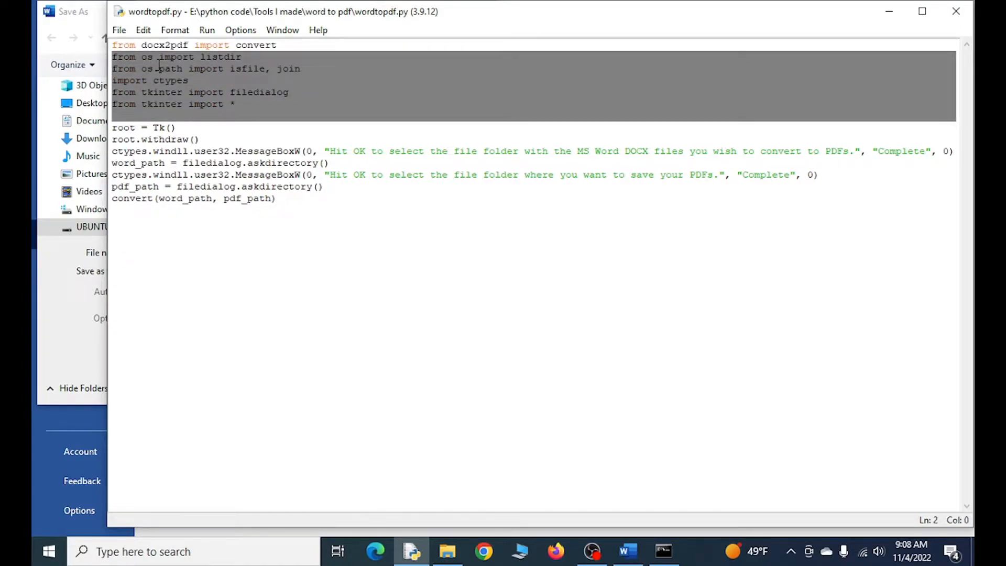
# Copy the package name 'docx2pdf' from the script's first import line.
pyautogui.doubleClick(164, 45)
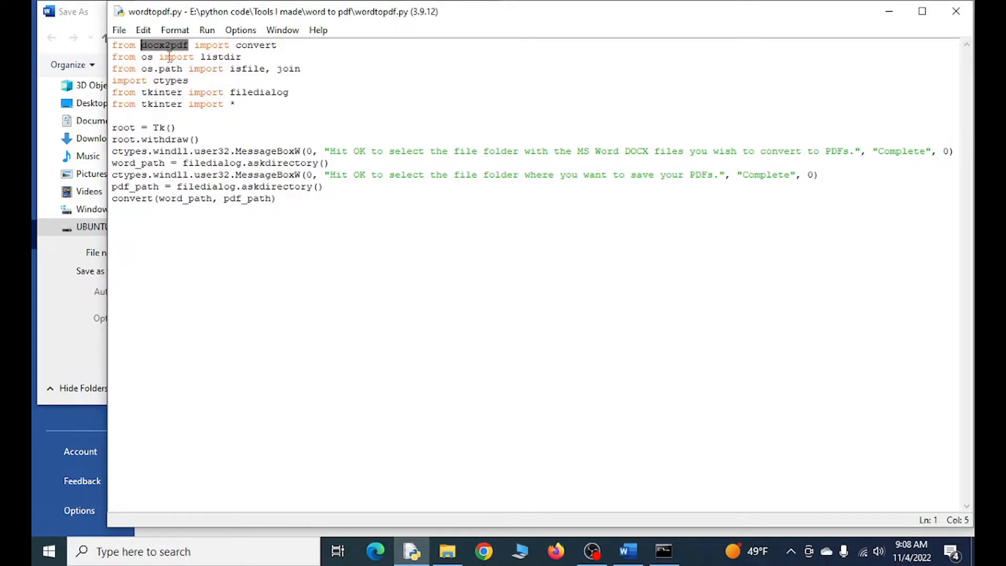
pyautogui.rightClick(163, 45)
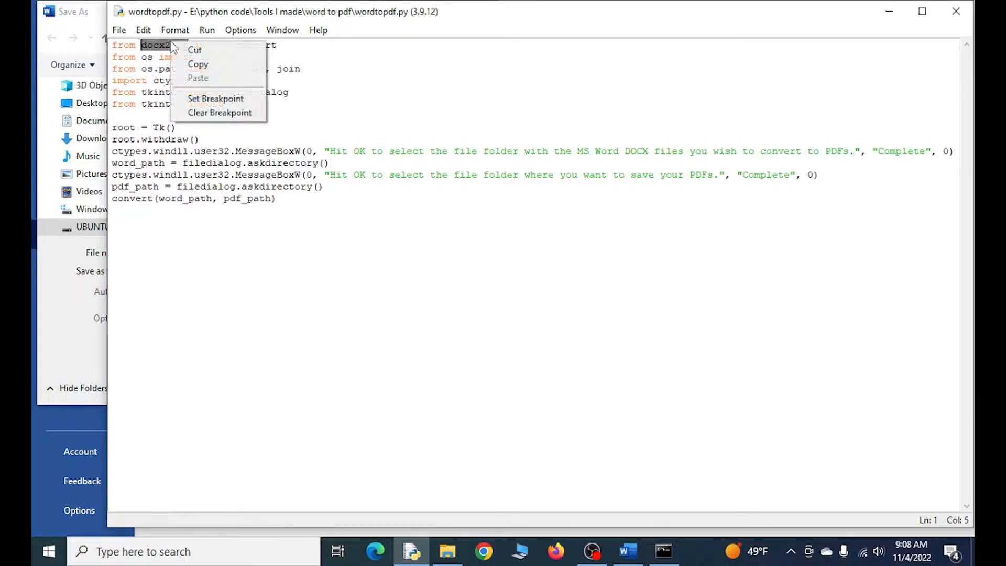
pyautogui.click(433, 240)
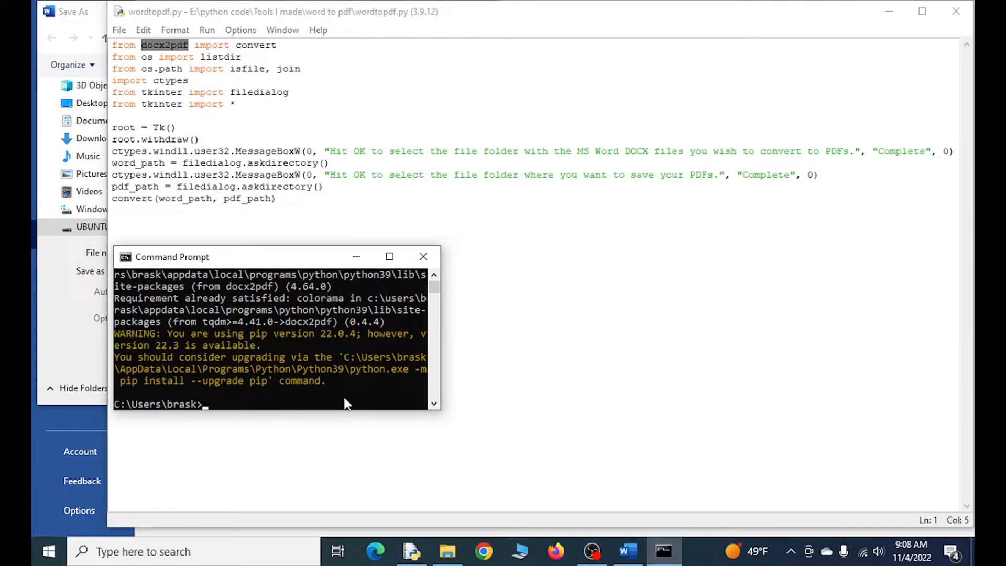
# Enter the command 'pip install docx2pdf' in Command Prompt.
pyautogui.write('pip')
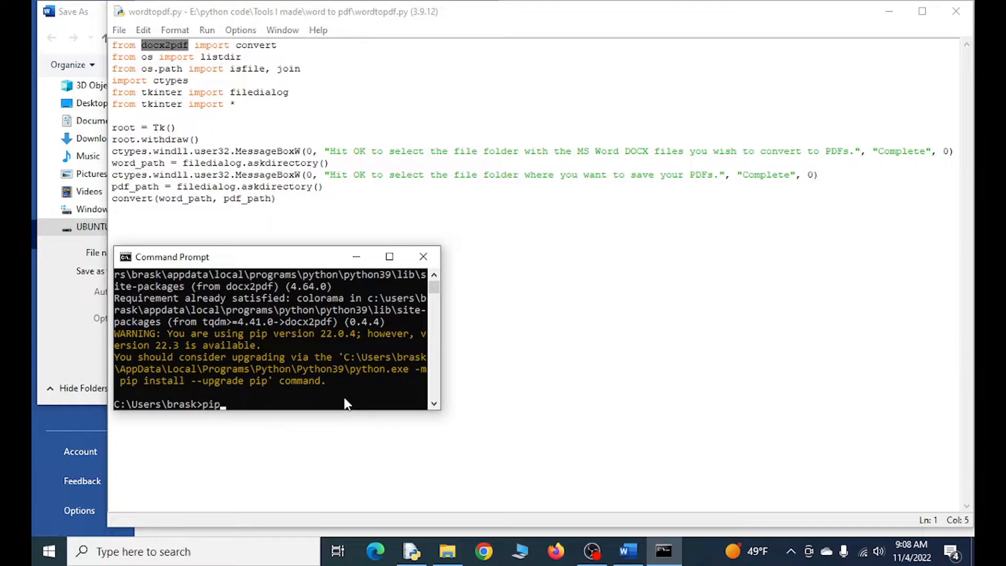
pyautogui.write('install')
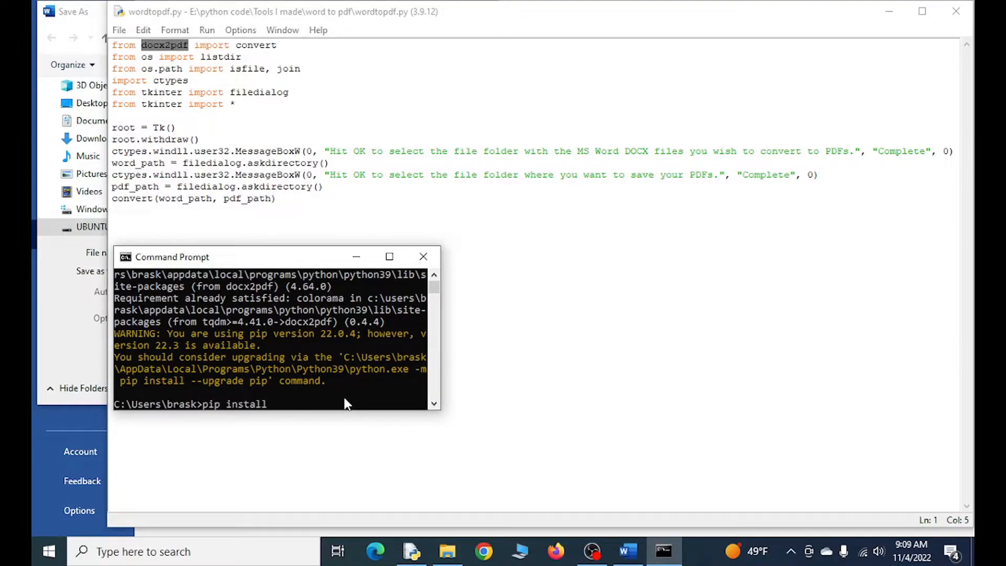
pyautogui.write('docx2pdf')
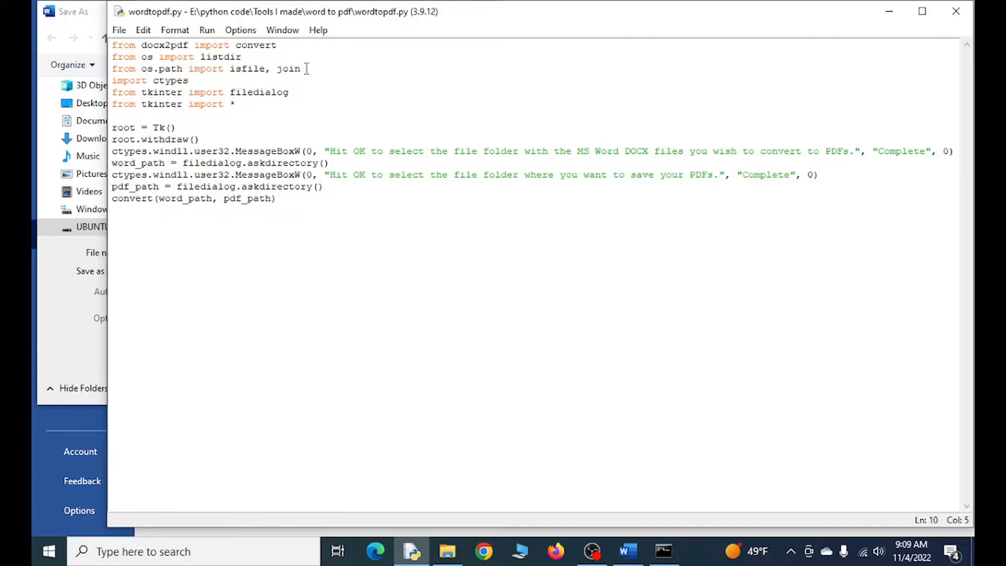
pyautogui.moveTo(112, 127); pyautogui.dragTo(201, 140)
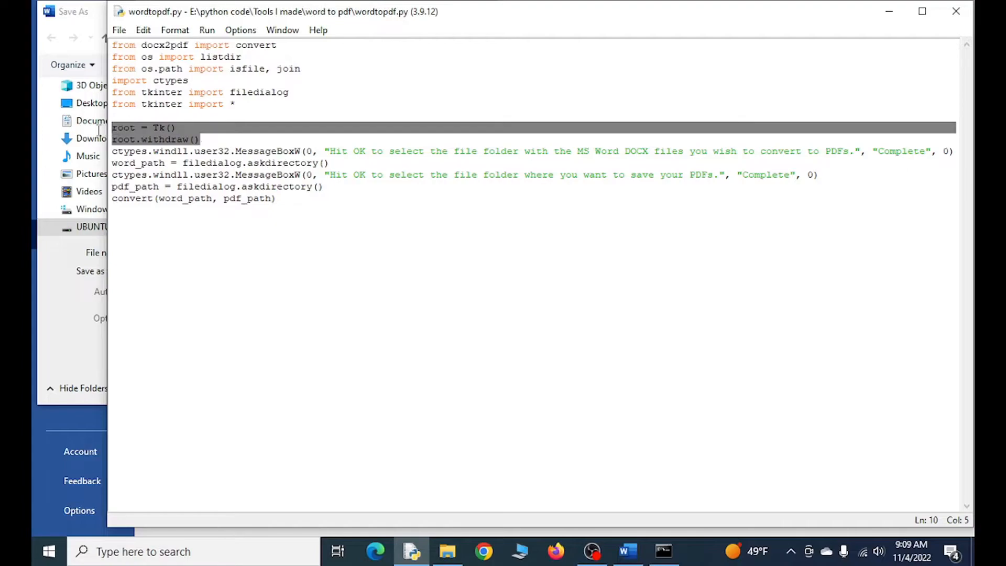
pyautogui.click(154, 127)
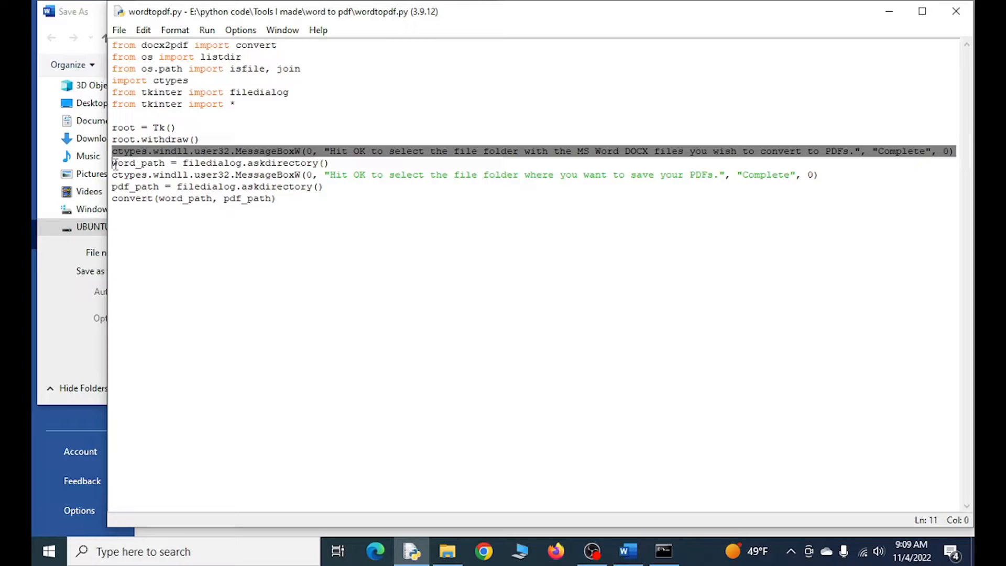
pyautogui.moveTo(276, 126)
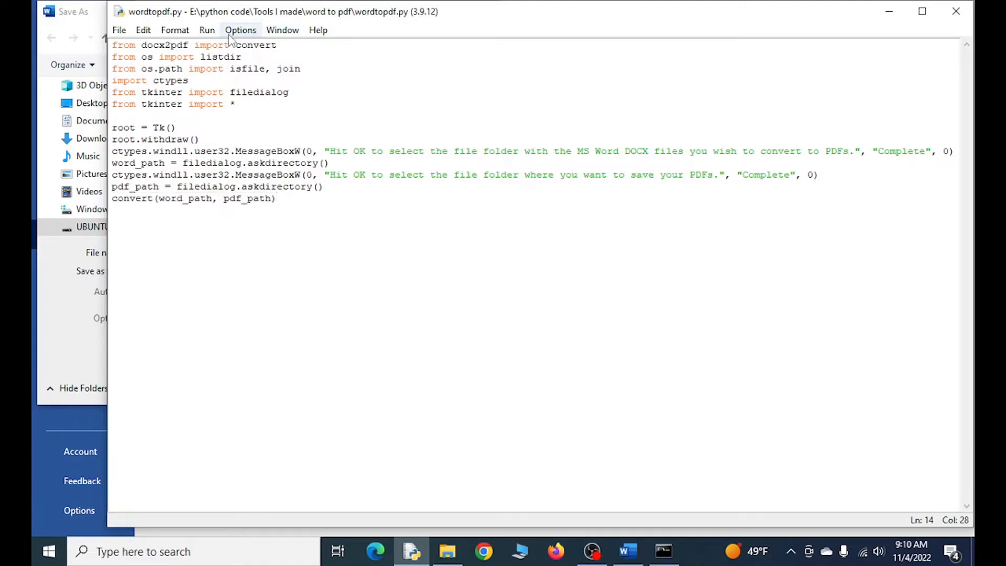
# Run wordtopdf.py with Run Module so it prompts for the DOCX folder.
pyautogui.click(207, 29)
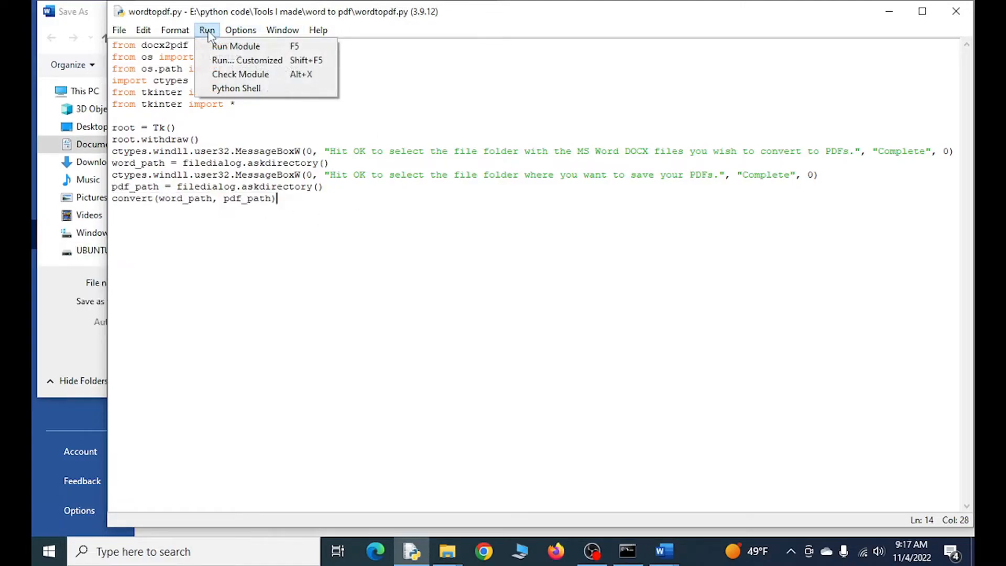
pyautogui.moveTo(236, 45)
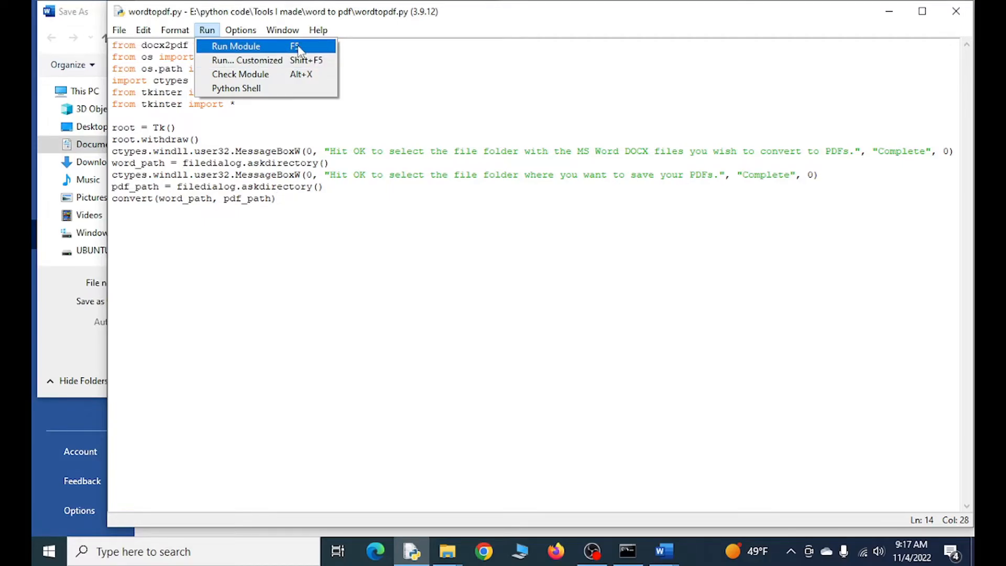
pyautogui.moveTo(311, 56)
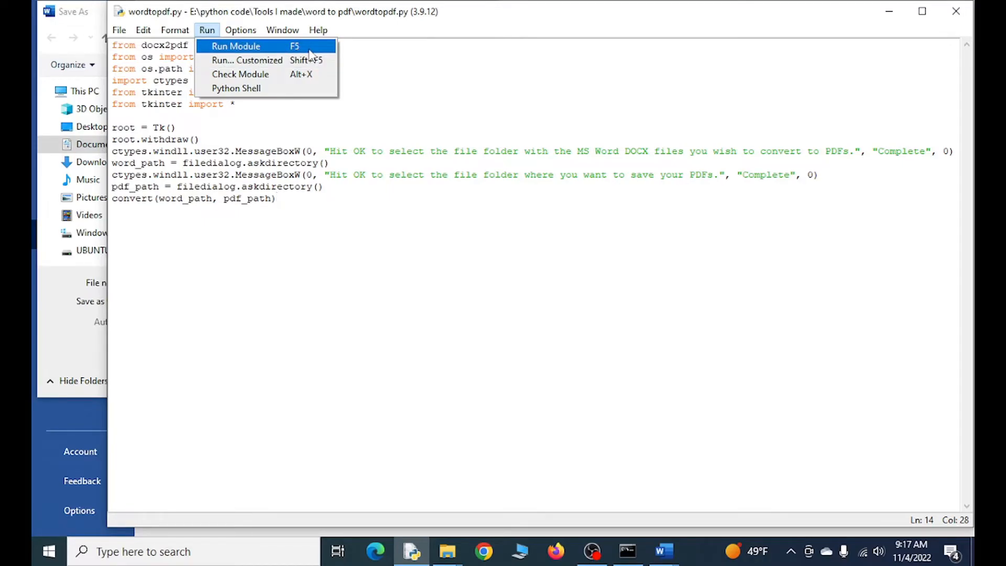
pyautogui.click(236, 46)
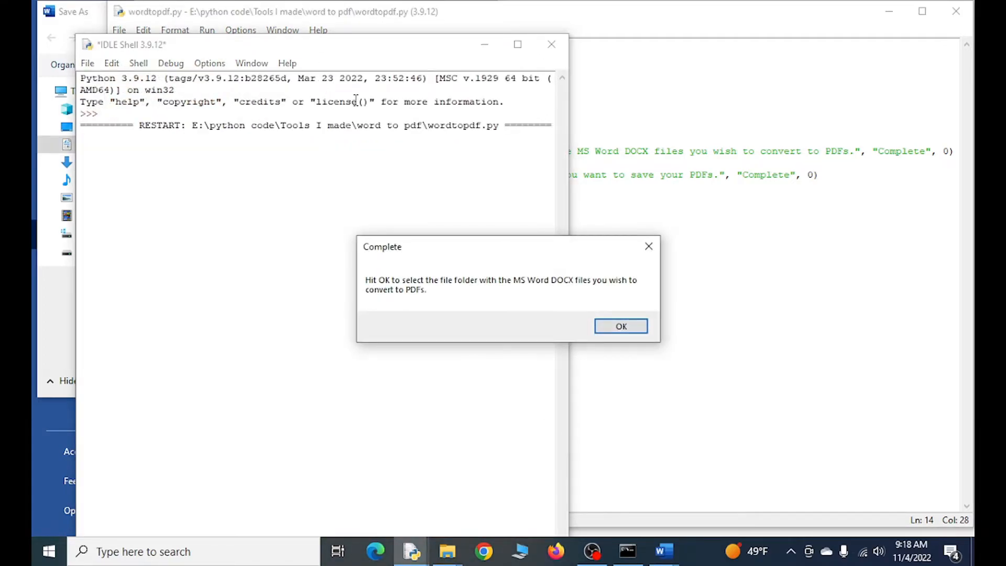
pyautogui.moveTo(91, 34)
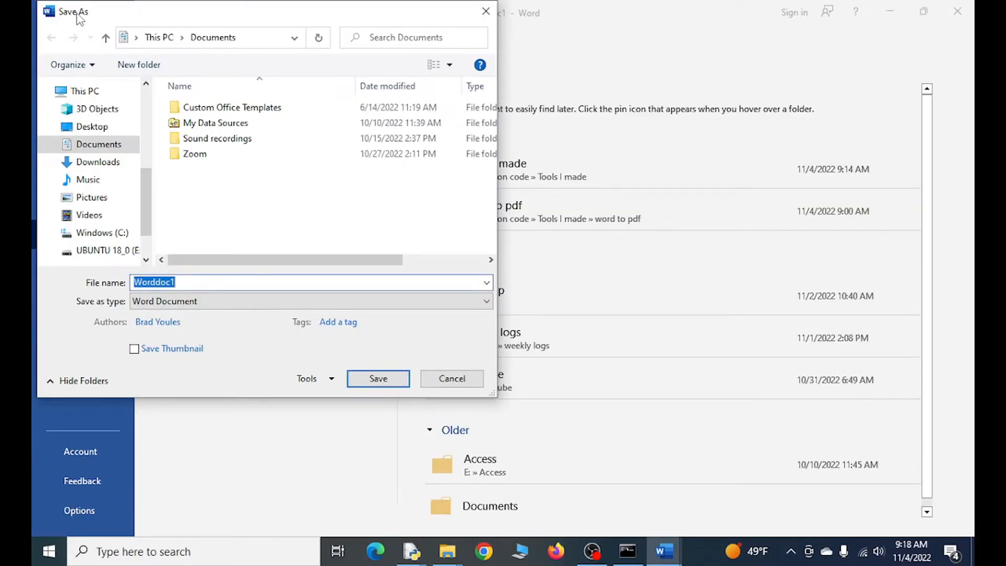
# Cancel Word's Save As dialog without saving.
pyautogui.click(450, 379)
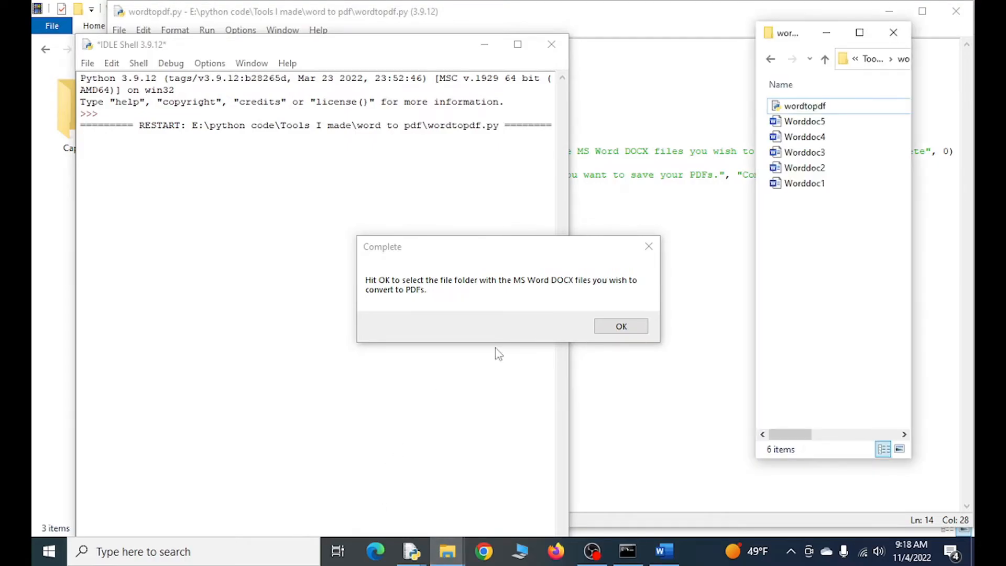
pyautogui.moveTo(619, 323)
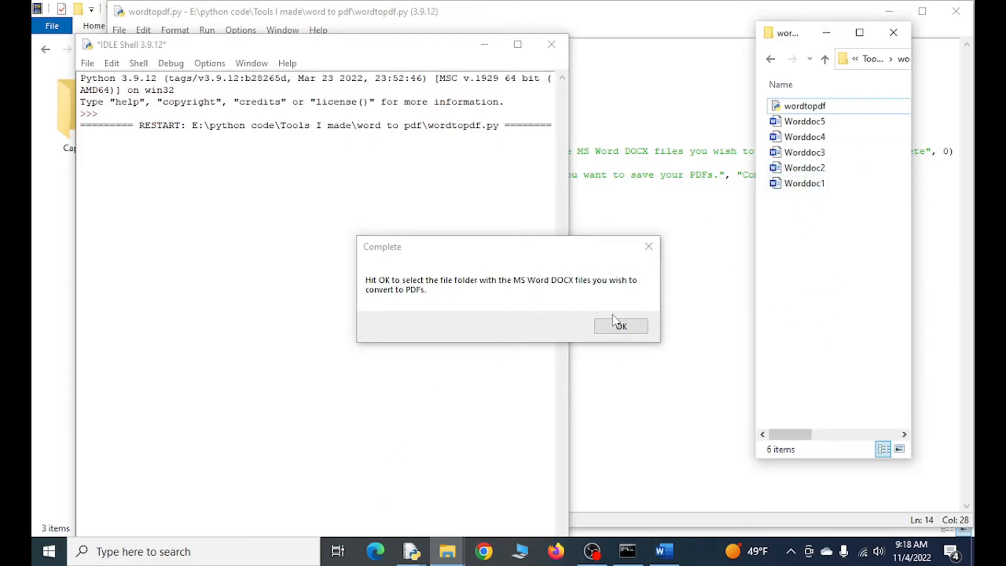
# Acknowledge both prompts and select the 'word to pdf' folder for DOCX source and PDF output.
pyautogui.click(621, 326)
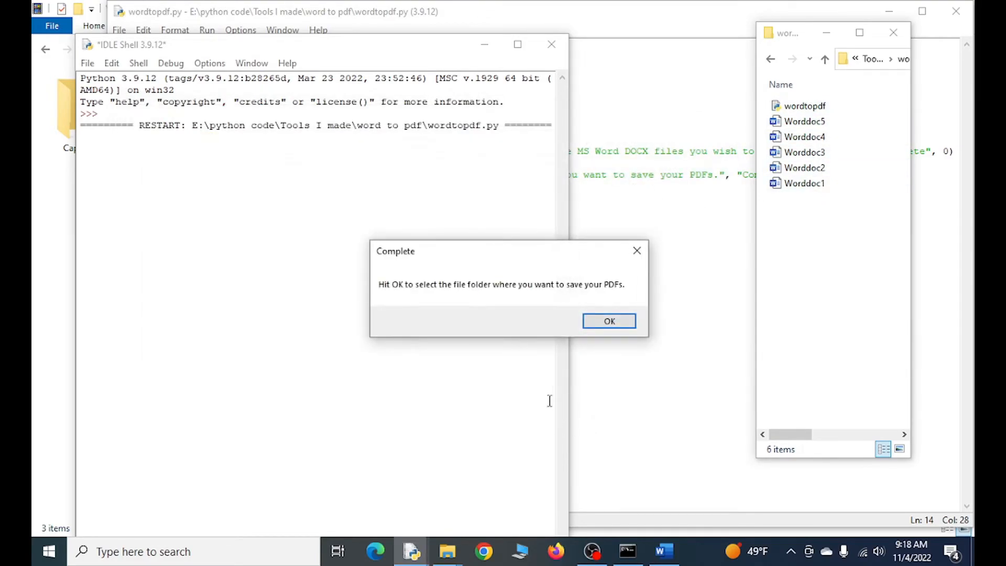
pyautogui.click(608, 320)
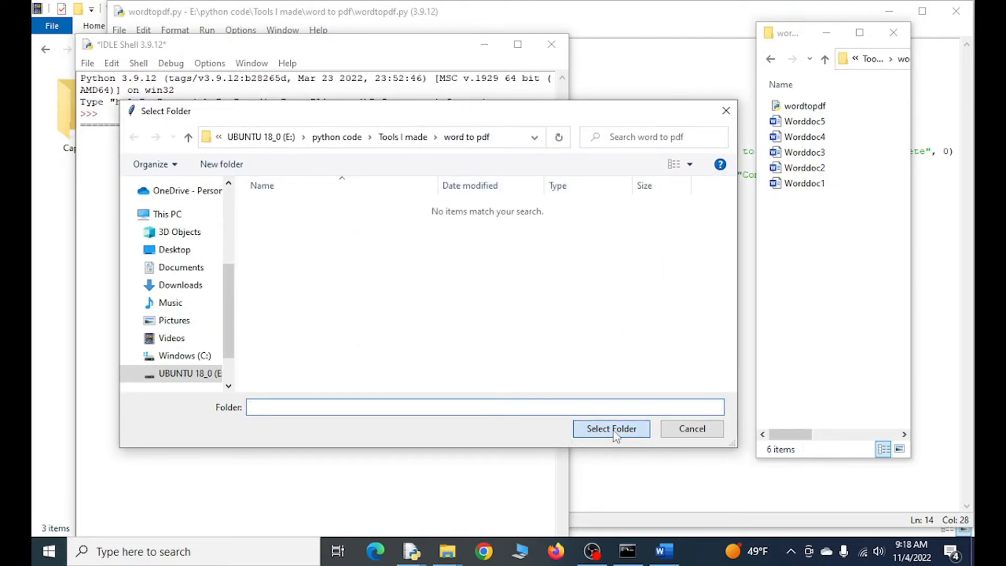
pyautogui.click(610, 429)
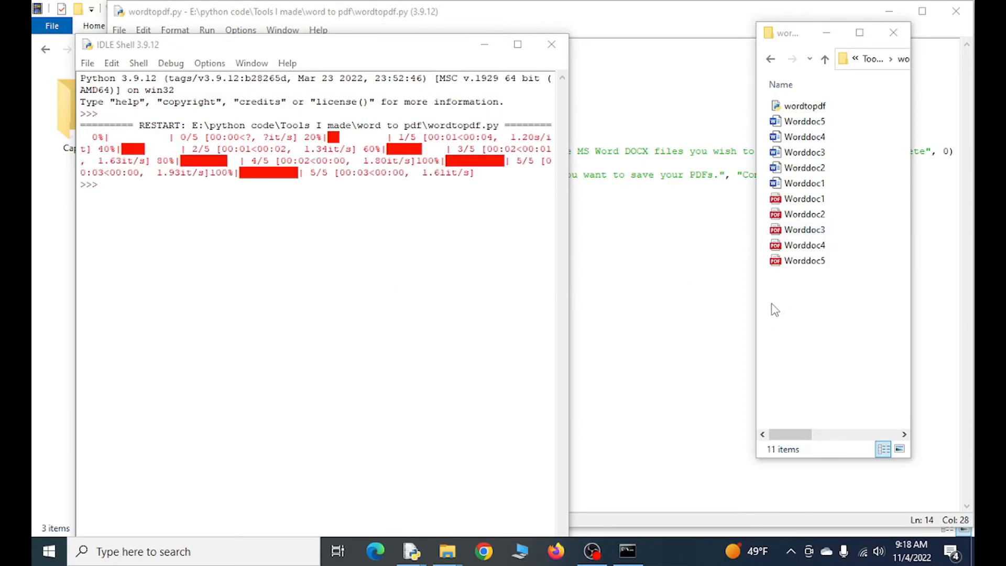
# Open Worddoc1.docx, then the converted Worddoc1.pdf in Microsoft Edge.
pyautogui.click(805, 182)
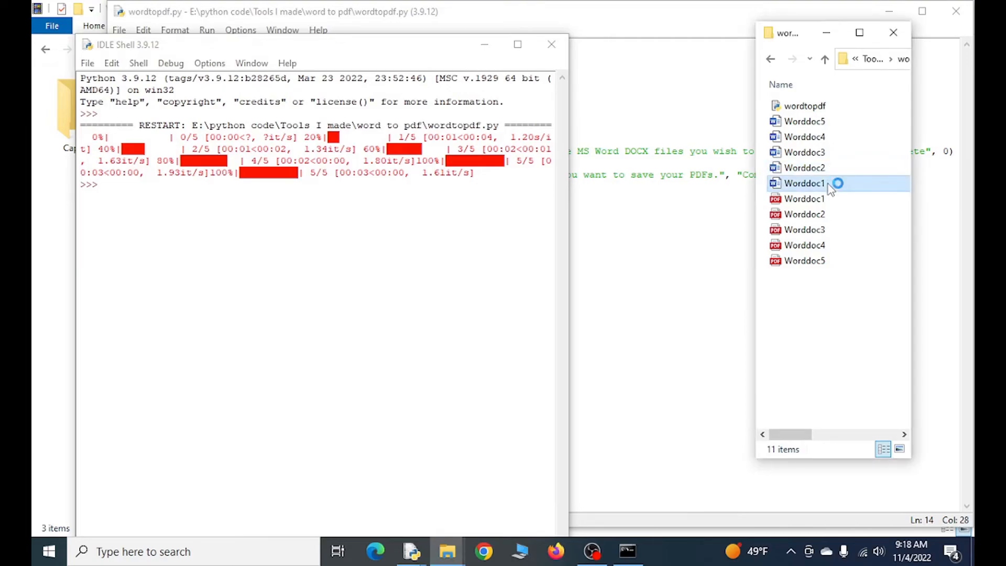
pyautogui.doubleClick(805, 183)
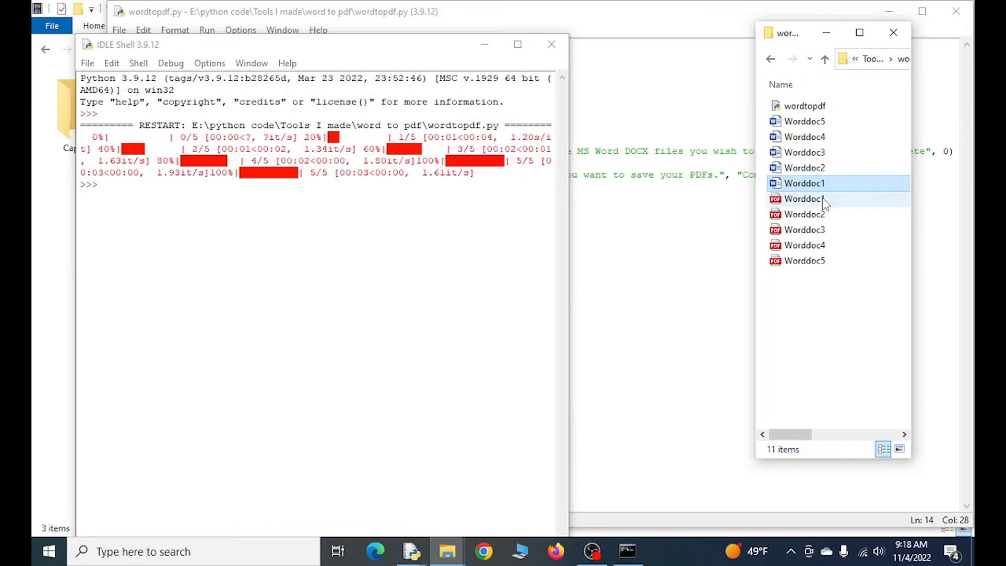
pyautogui.doubleClick(805, 182)
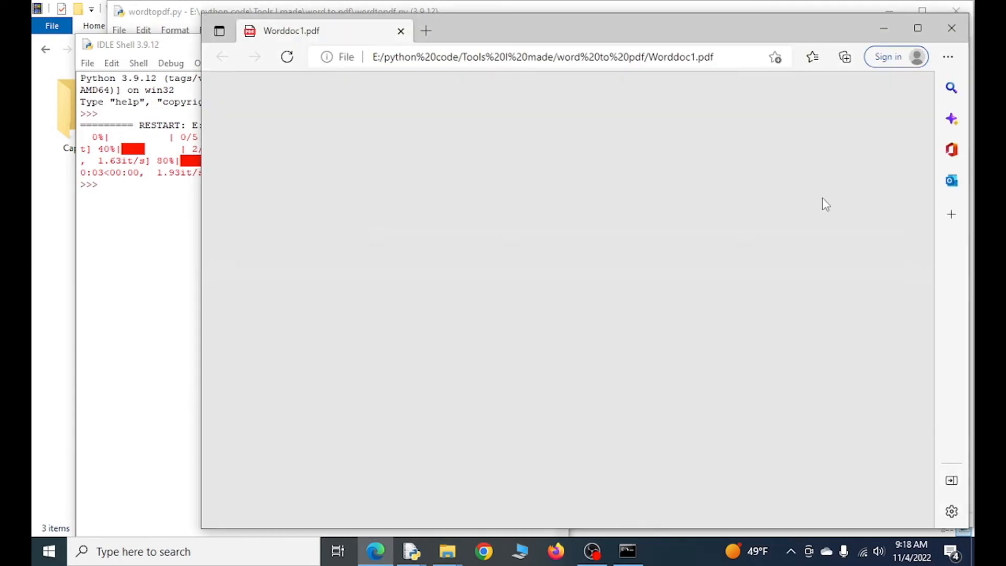